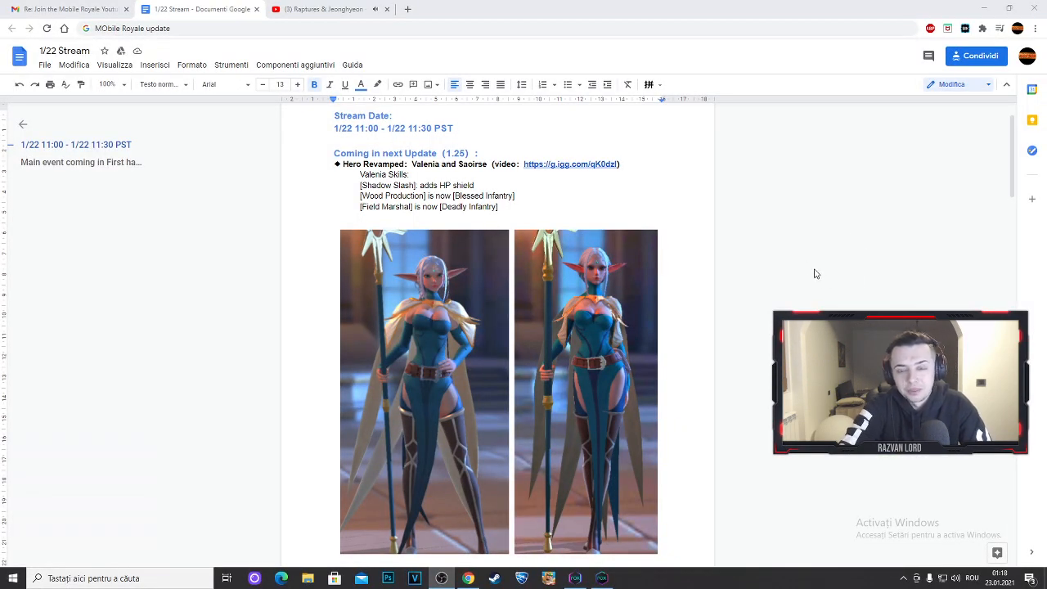
# Scroll through the Hero Revamped section to the Valeria and Saoirse entry with its skill changes
pyautogui.scroll(-3)
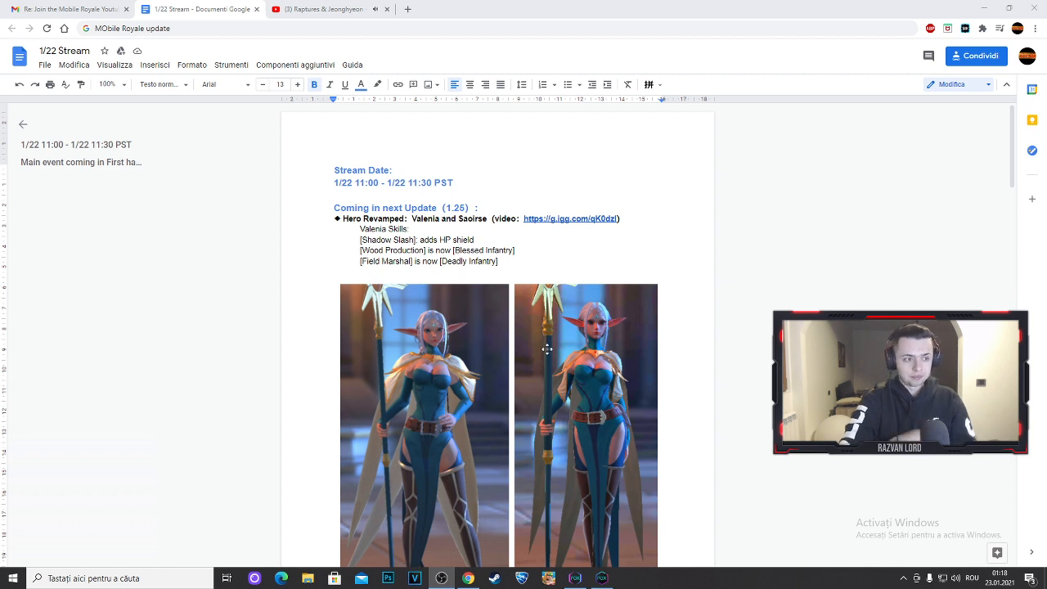
pyautogui.scroll(-3)
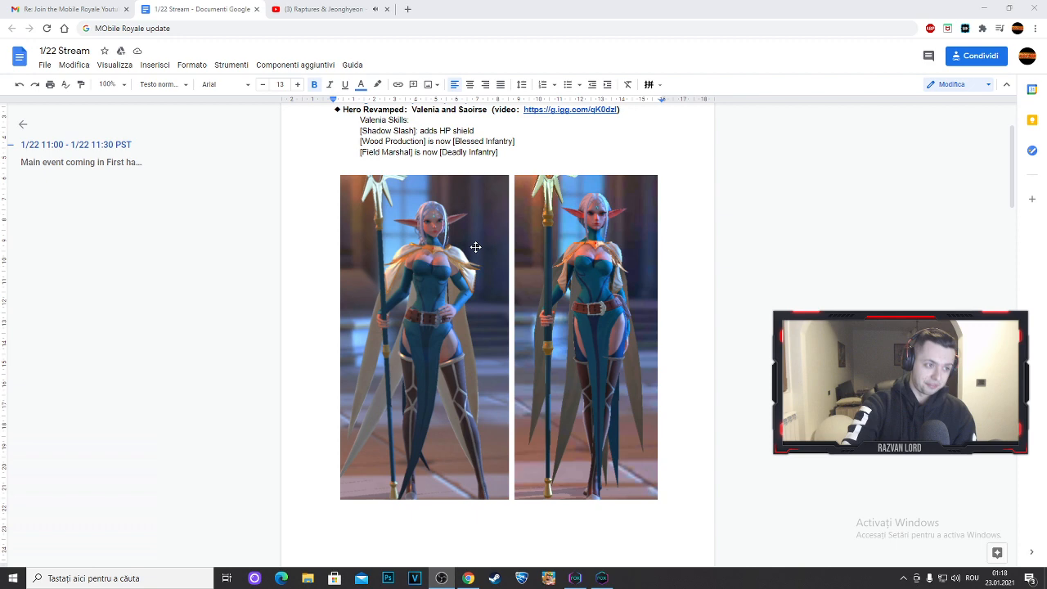
pyautogui.scroll(-3)
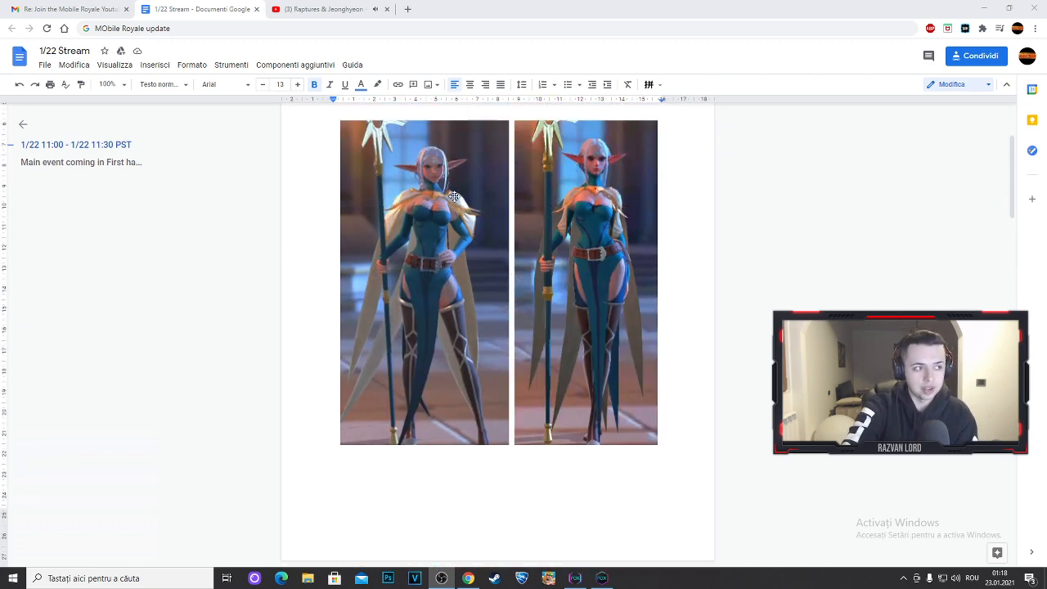
pyautogui.scroll(-3)
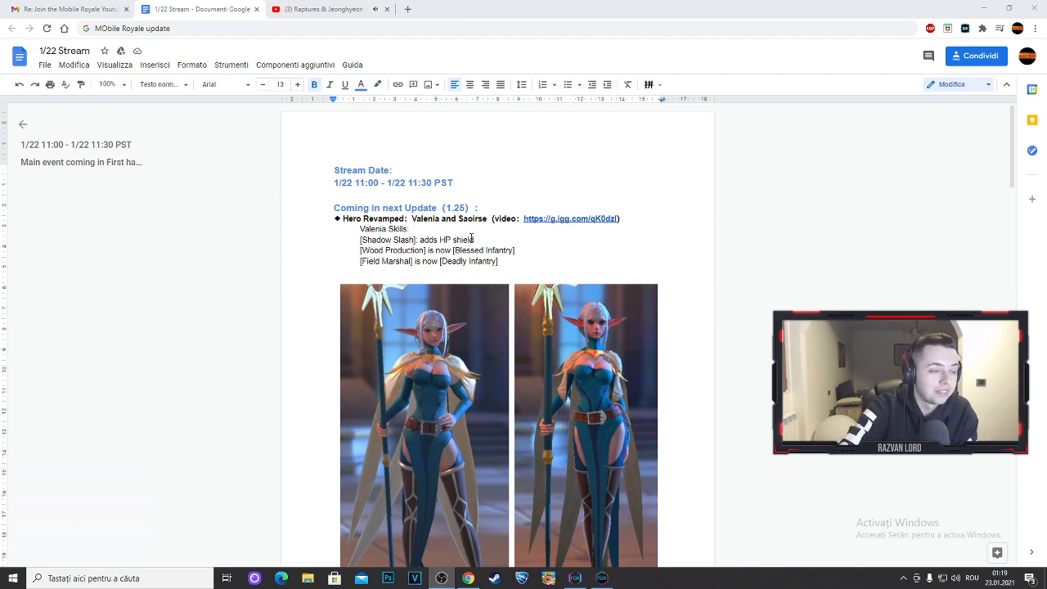
pyautogui.scroll(-3)
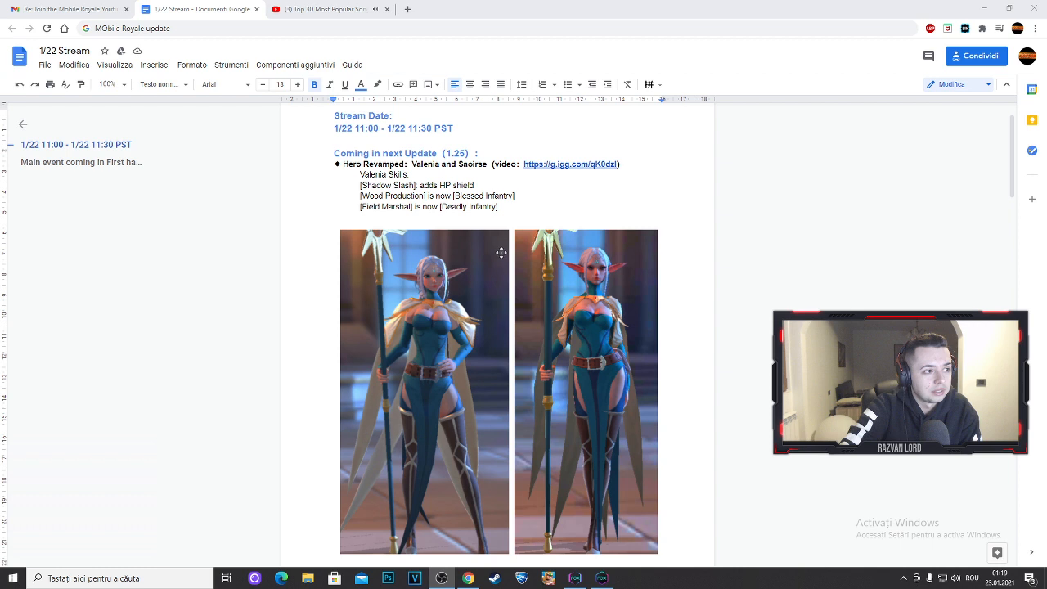
pyautogui.moveTo(573, 285)
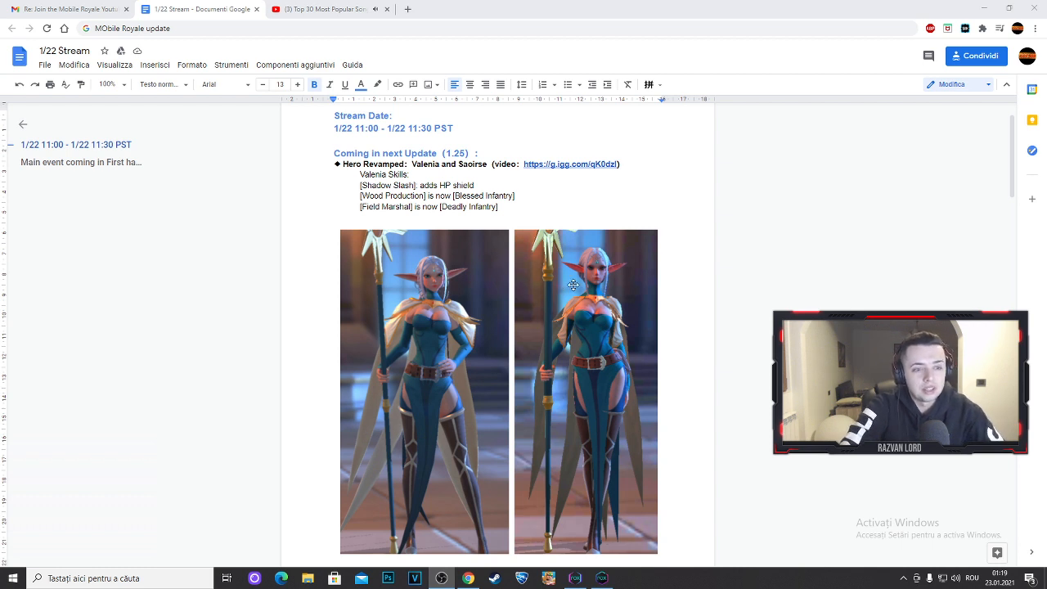
pyautogui.moveTo(560, 265)
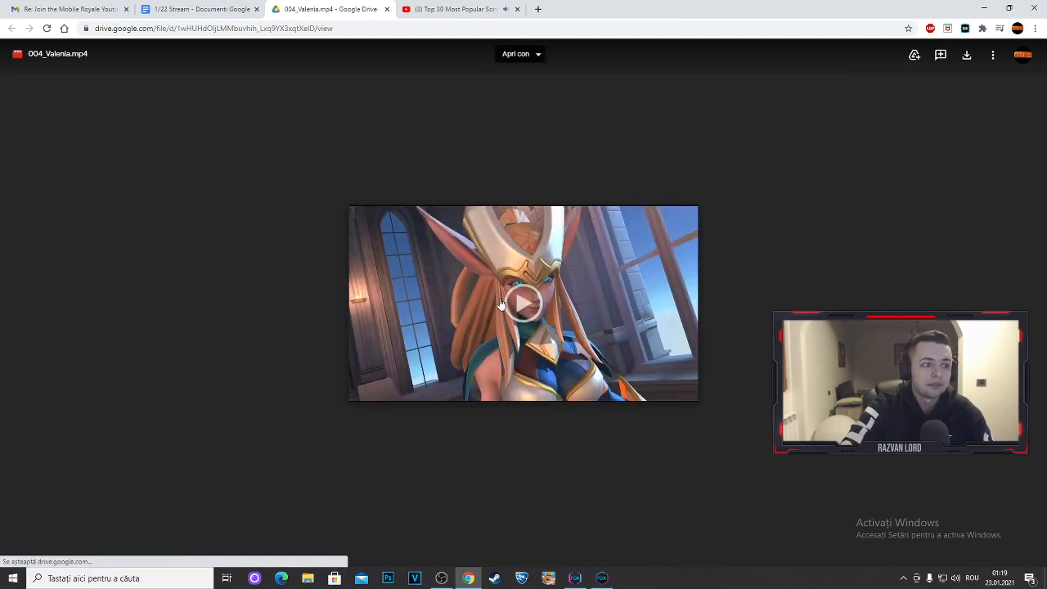
# Play the 004_Valeria.mp4 preview through to 0:05
pyautogui.click(523, 303)
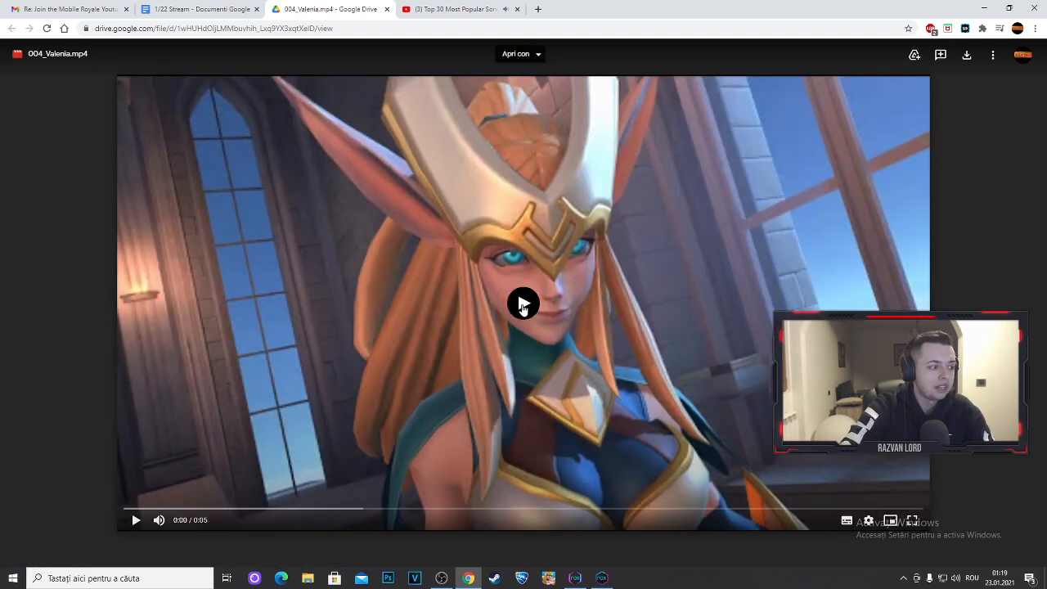
pyautogui.click(523, 303)
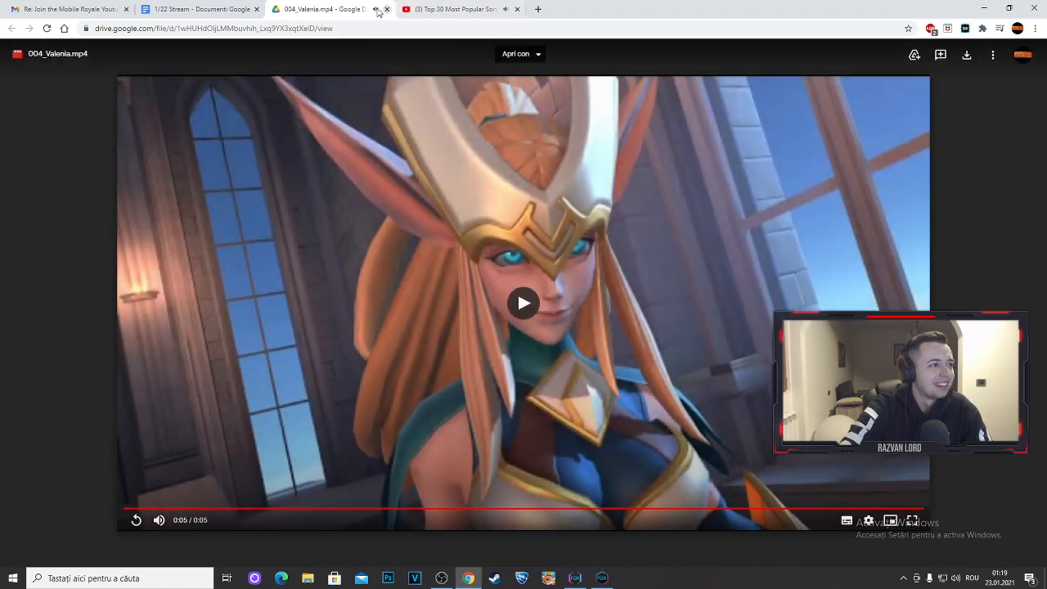
# Return to the 1/22 Stream notes and scroll to the Guild Tech Formation and Feb Event crackers entries
pyautogui.click(200, 10)
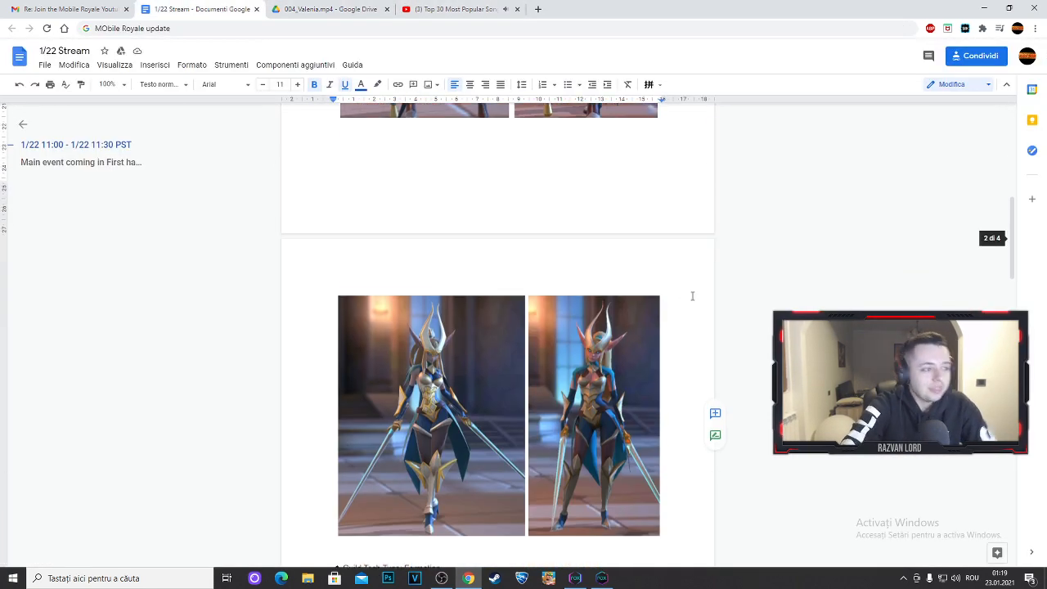
pyautogui.scroll(-3)
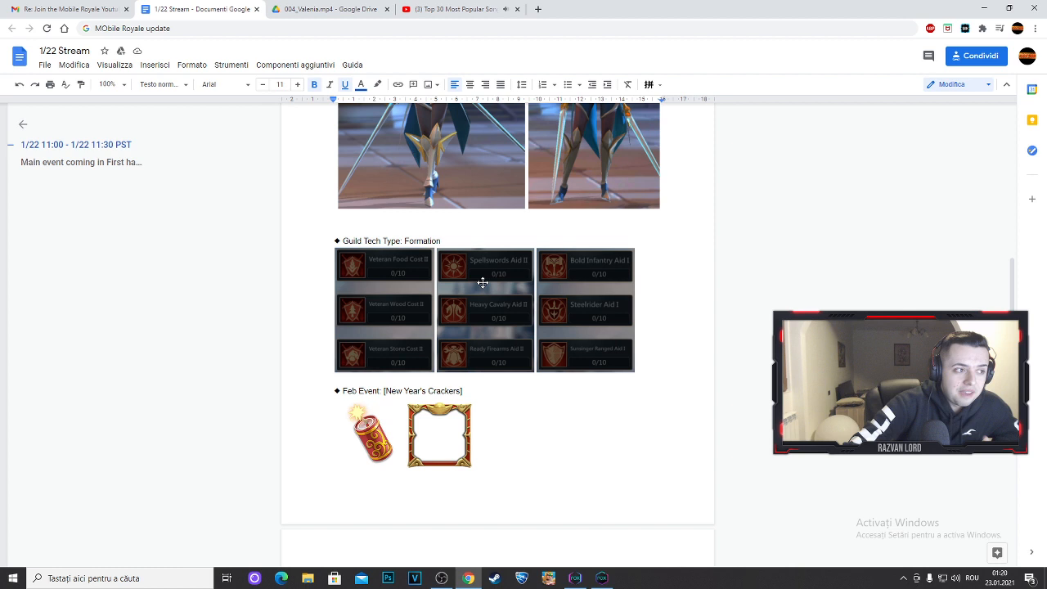
pyautogui.moveTo(491, 353)
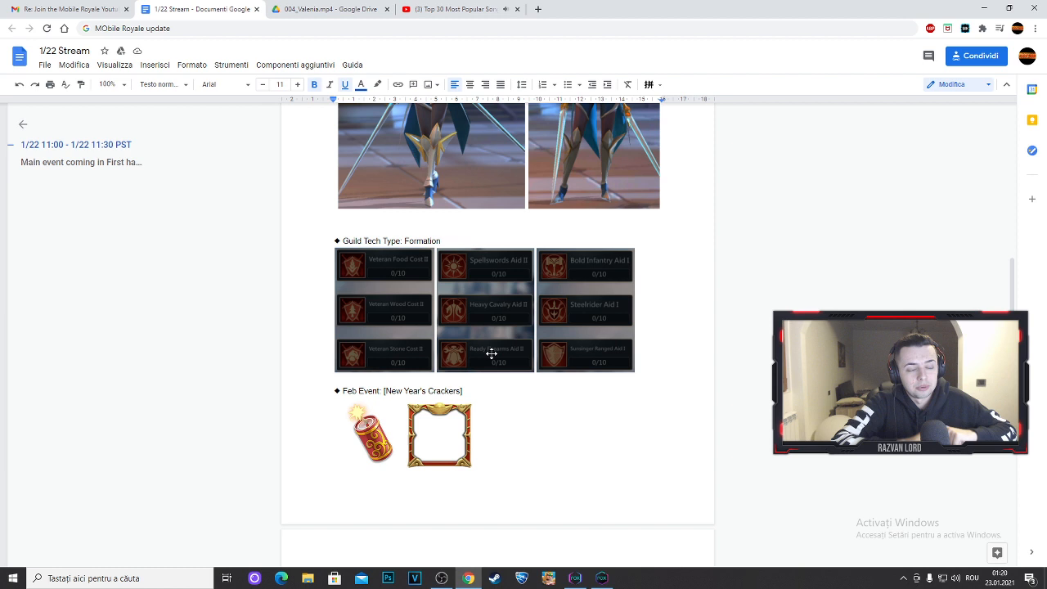
pyautogui.scroll(-3)
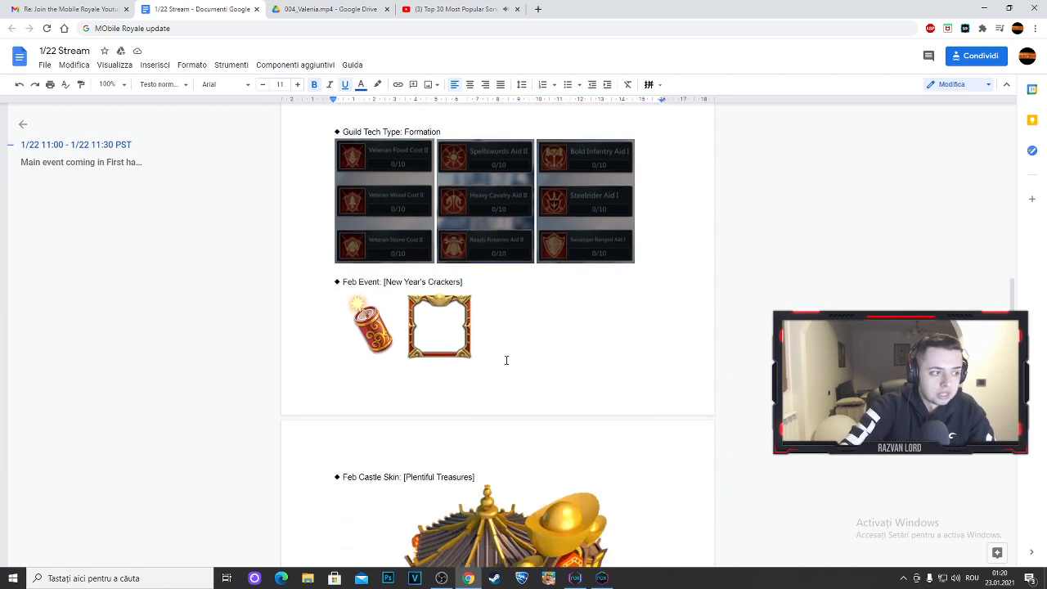
pyautogui.moveTo(507, 208)
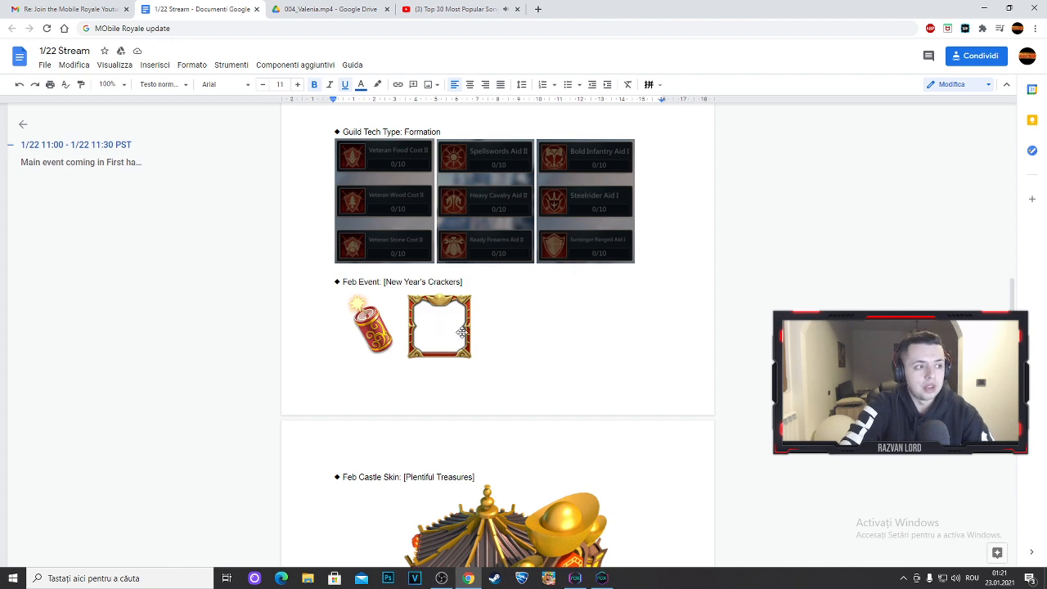
# Scroll to the Feb Castle Skin: Plentiful Treasures image
pyautogui.scroll(-3)
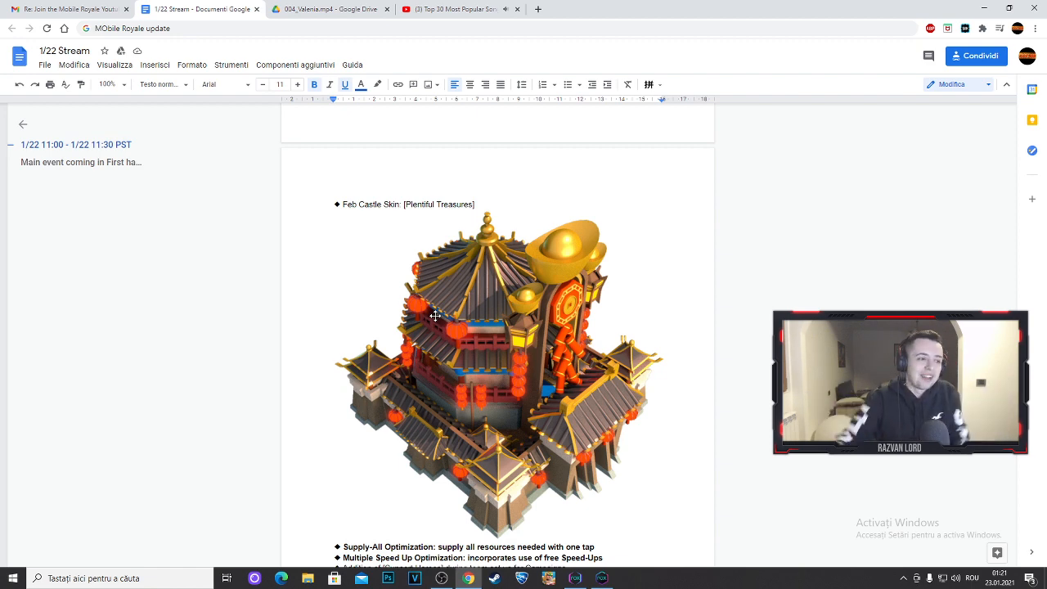
pyautogui.scroll(-3)
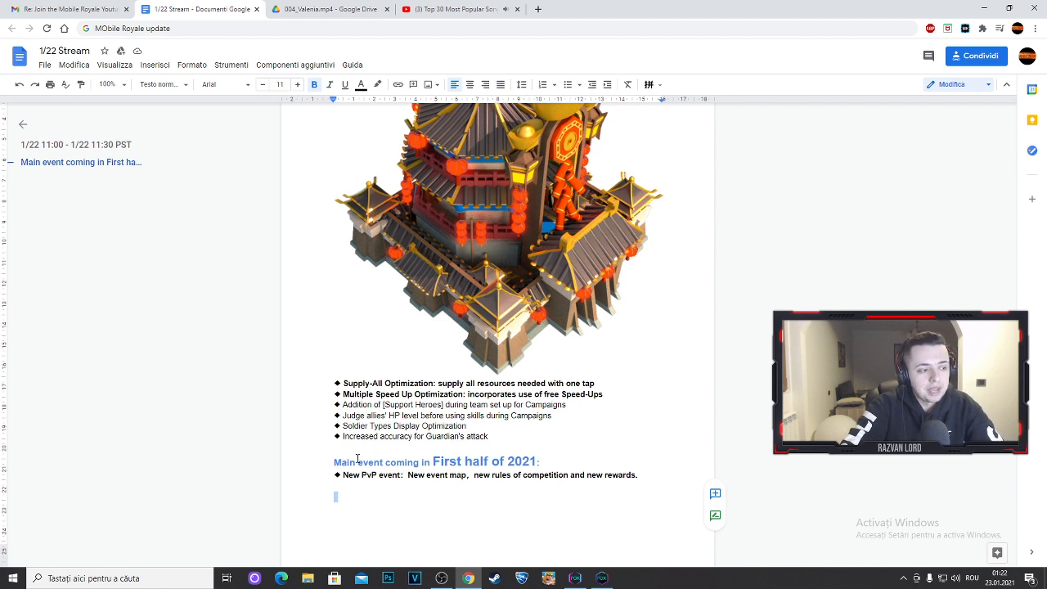
pyautogui.moveTo(651, 439)
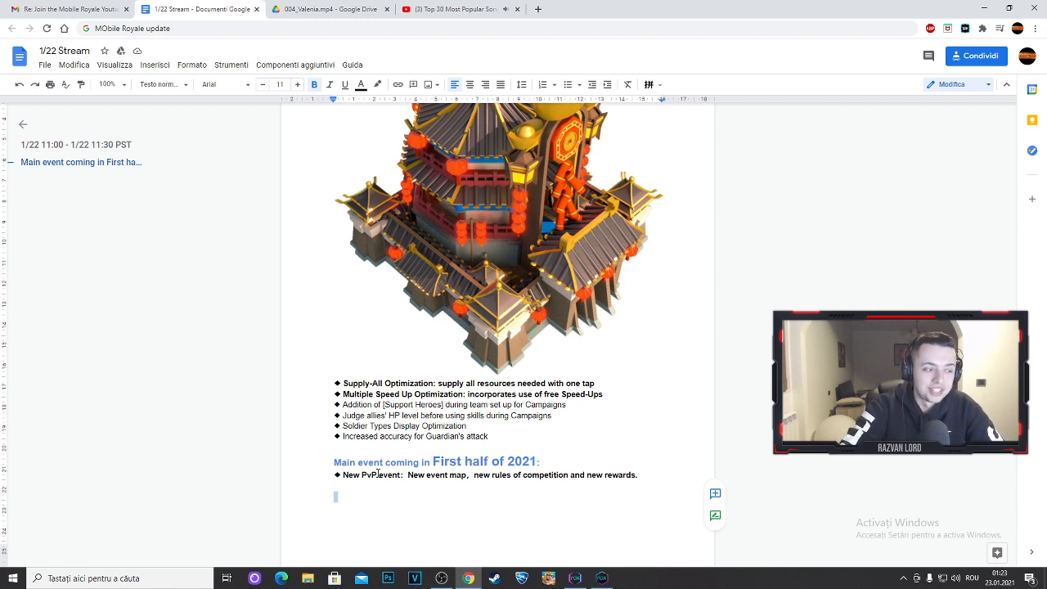
pyautogui.doubleClick(358, 474)
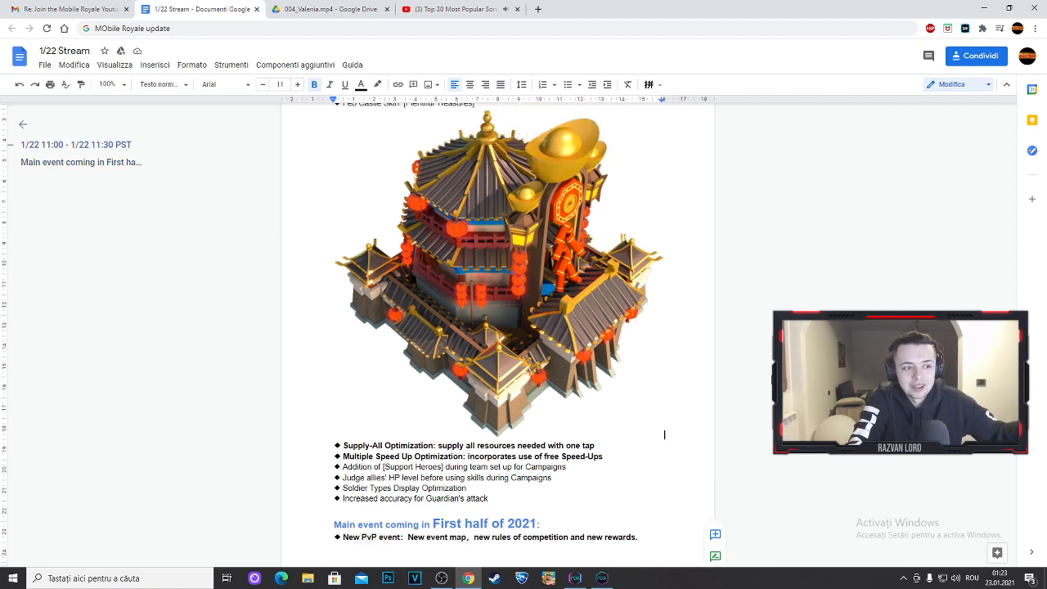
pyautogui.scroll(-3)
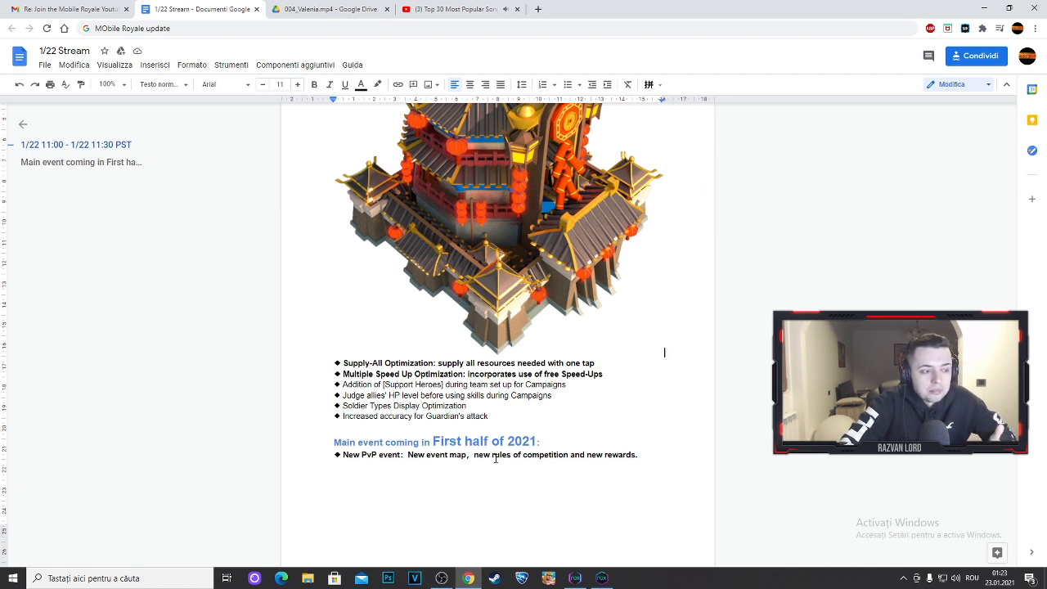
pyautogui.moveTo(581, 458)
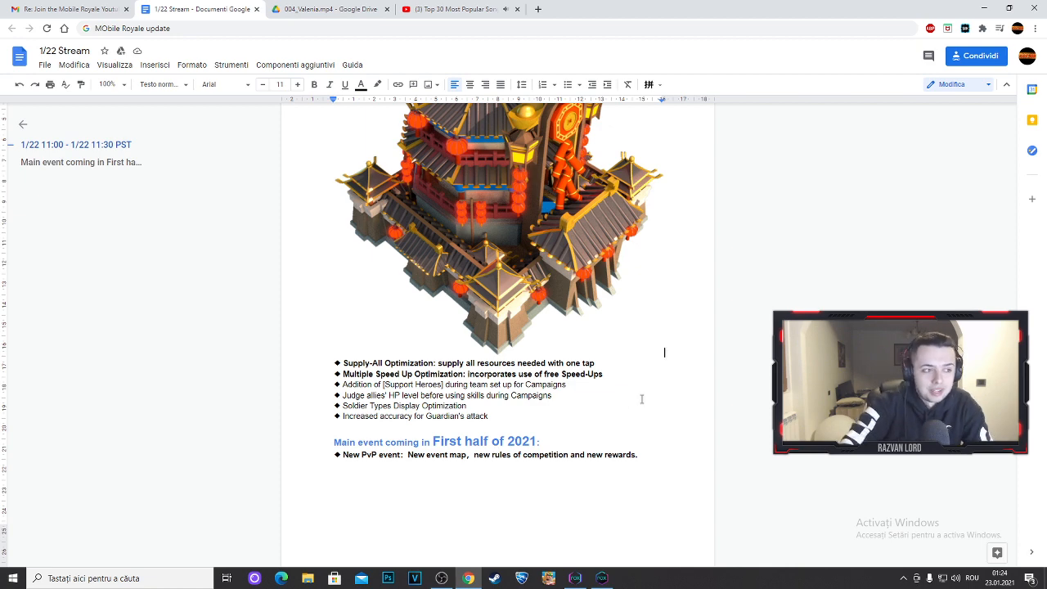
# Scroll to gift codes 12-14 and select the Code 14 expiry line
pyautogui.scroll(-3)
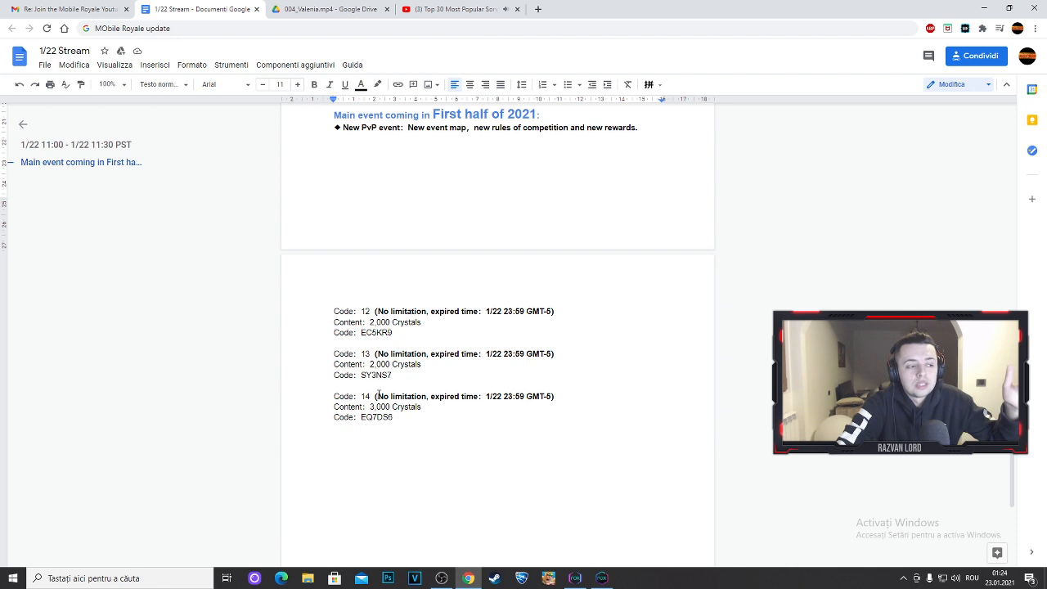
pyautogui.doubleClick(392, 397)
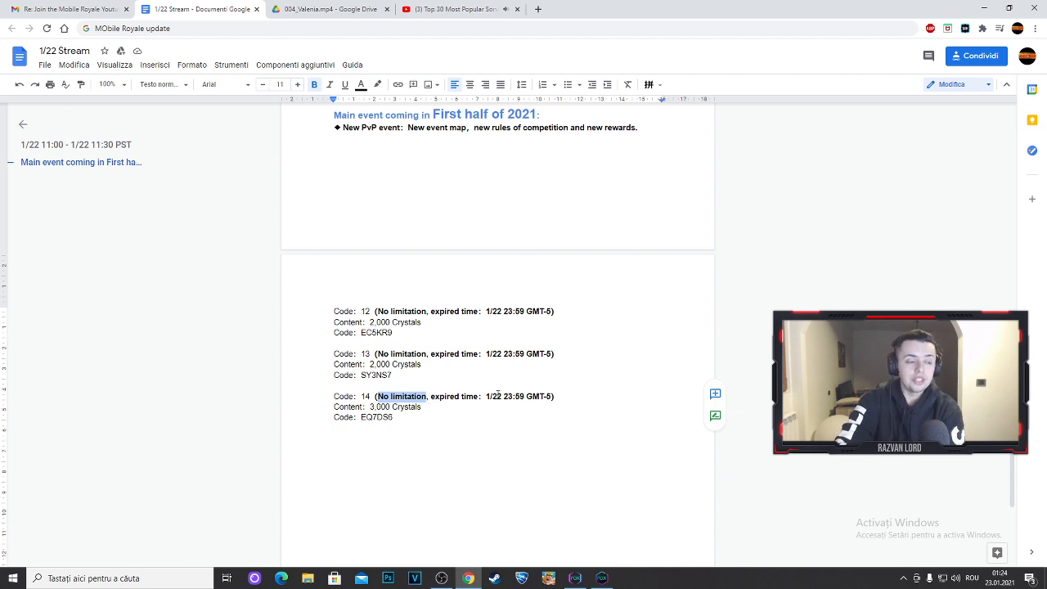
pyautogui.moveTo(334, 395); pyautogui.dragTo(486, 396)
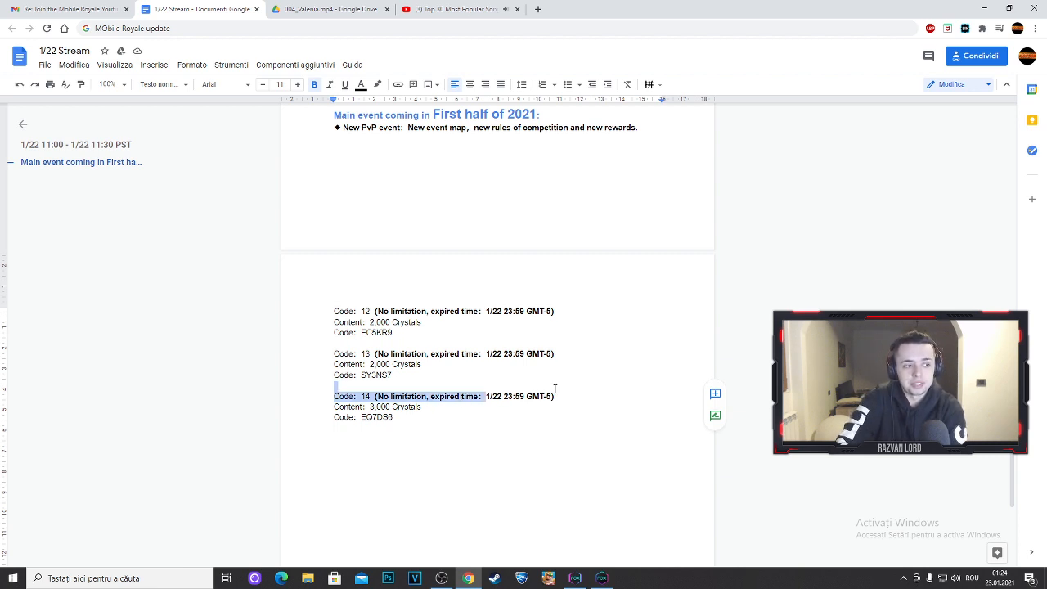